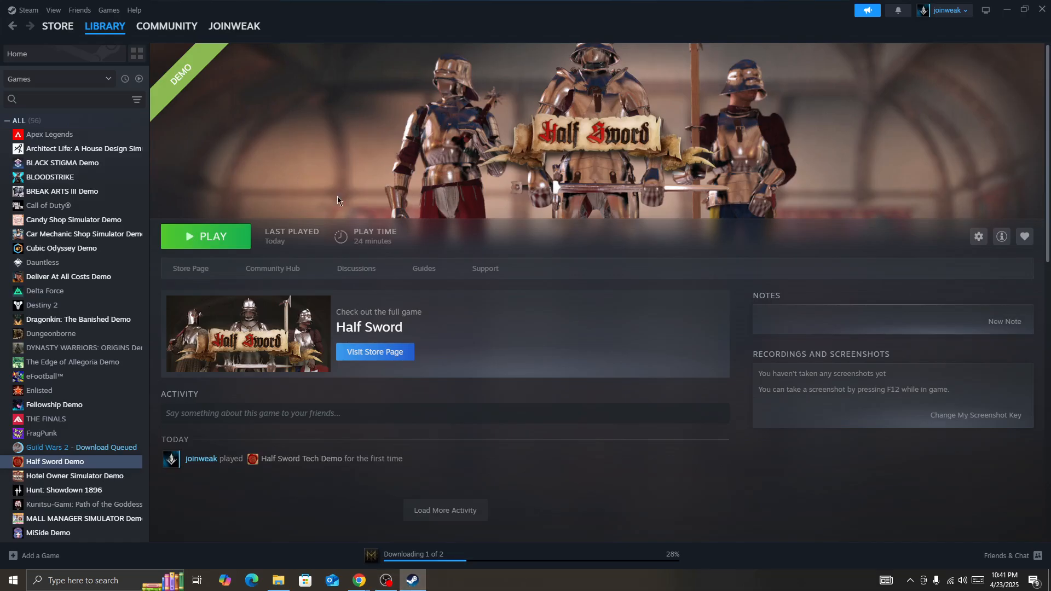
pyautogui.moveTo(493, 353)
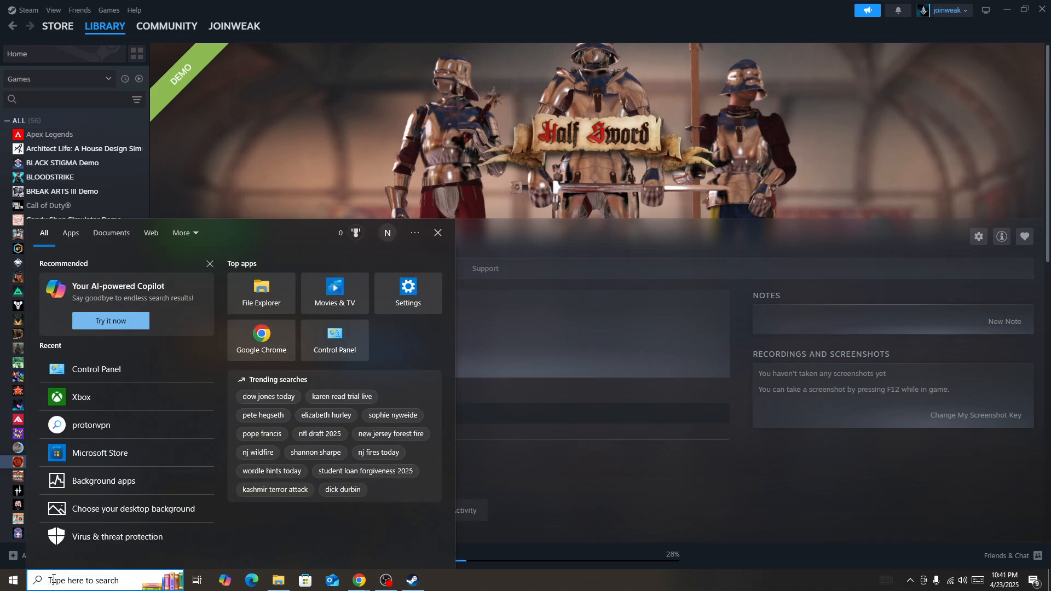
# Confirm background app permissions are all Off, then close Settings back to Steam.
pyautogui.click(407, 293)
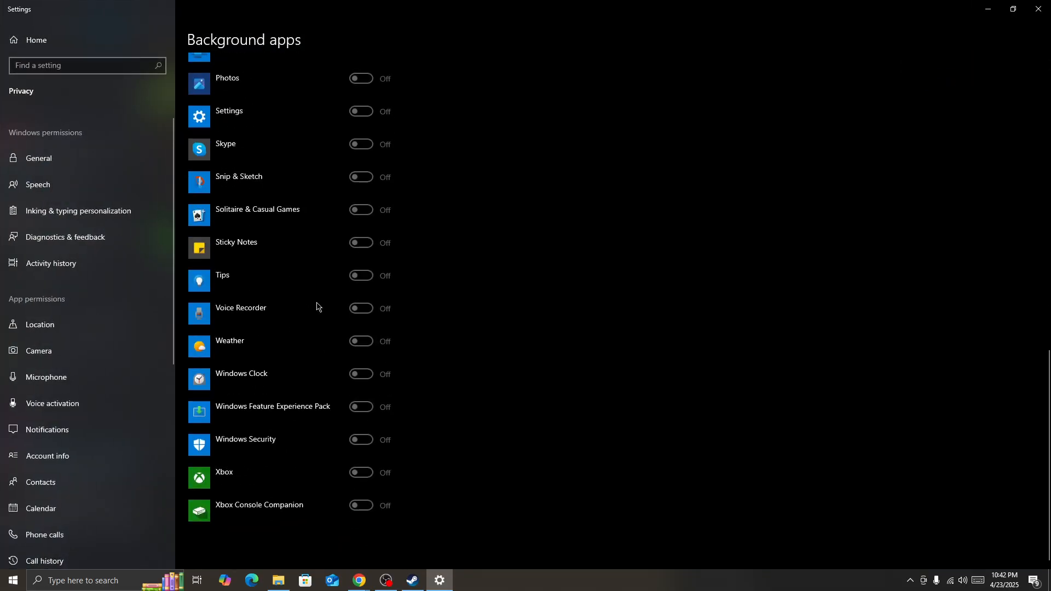
pyautogui.click(412, 581)
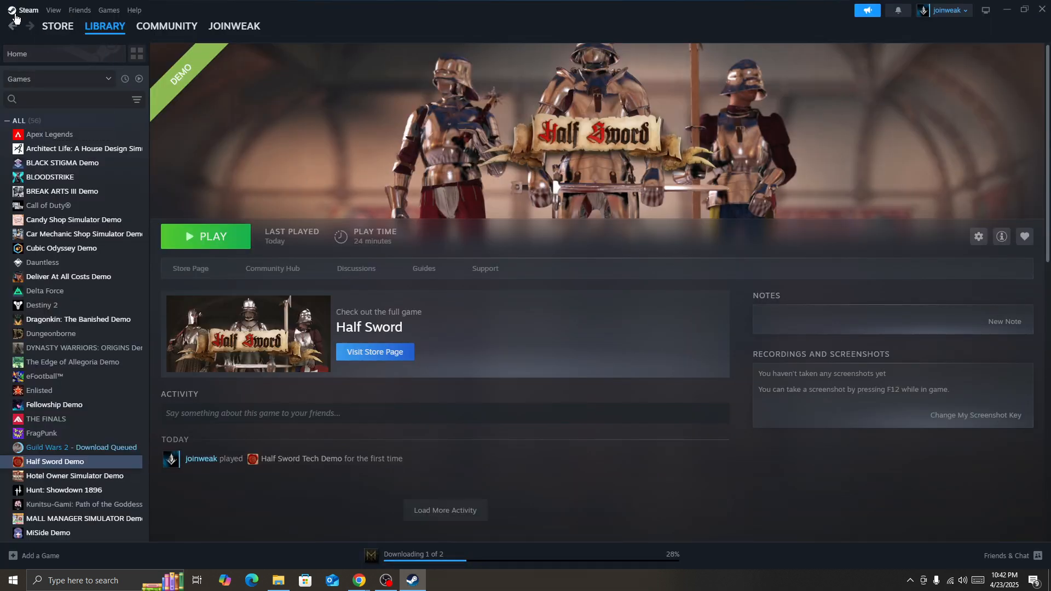
pyautogui.click(28, 10)
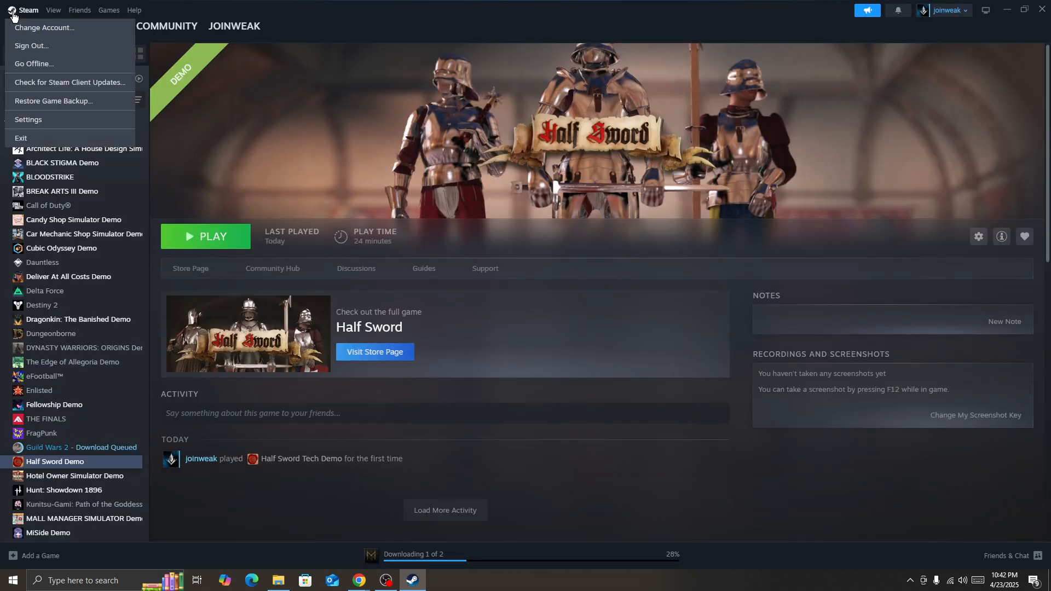
pyautogui.click(28, 119)
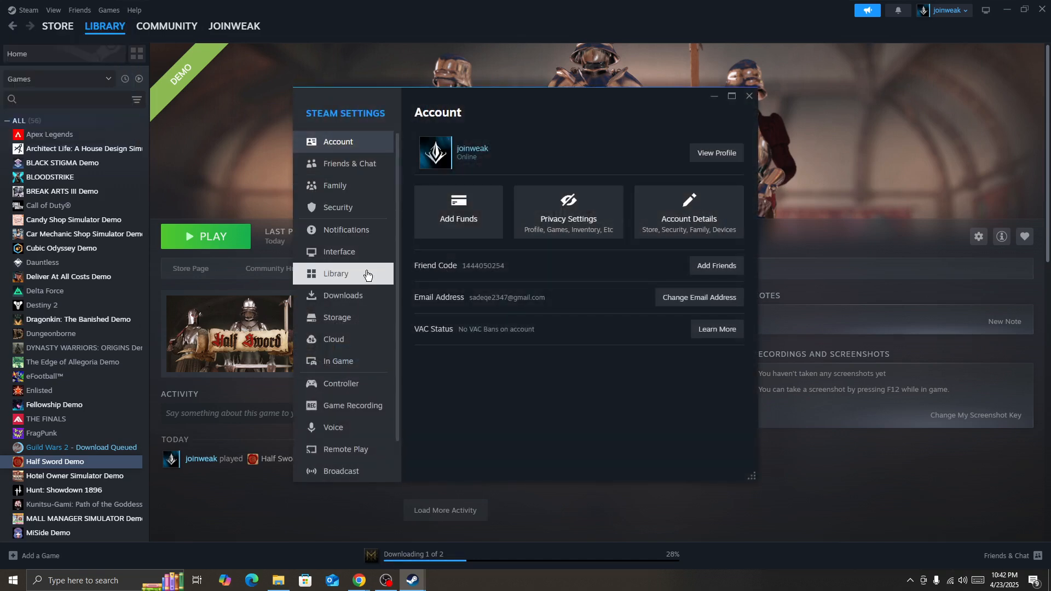
pyautogui.click(343, 294)
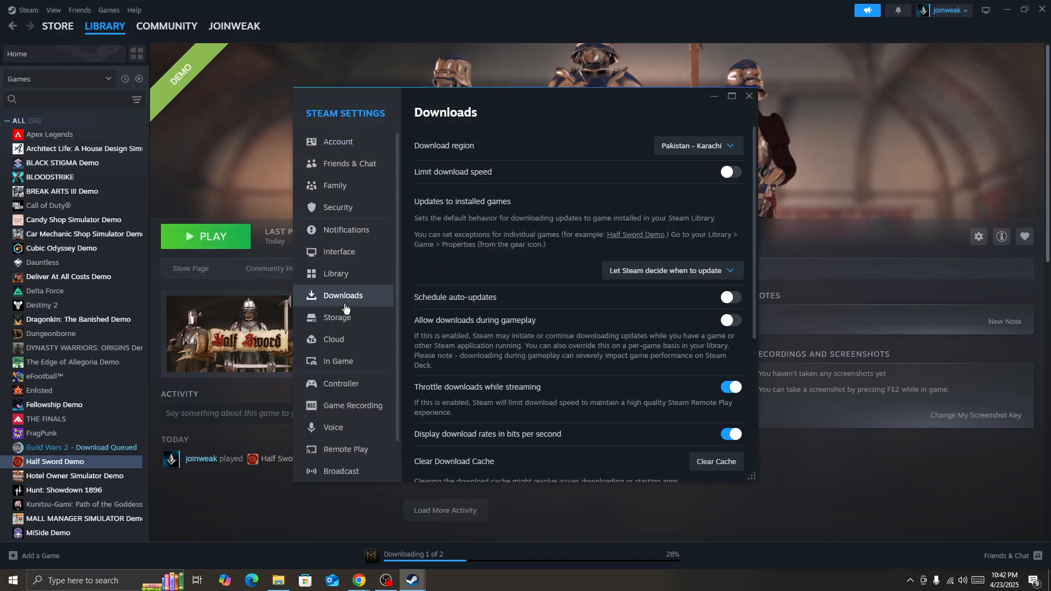
pyautogui.scroll(-3)
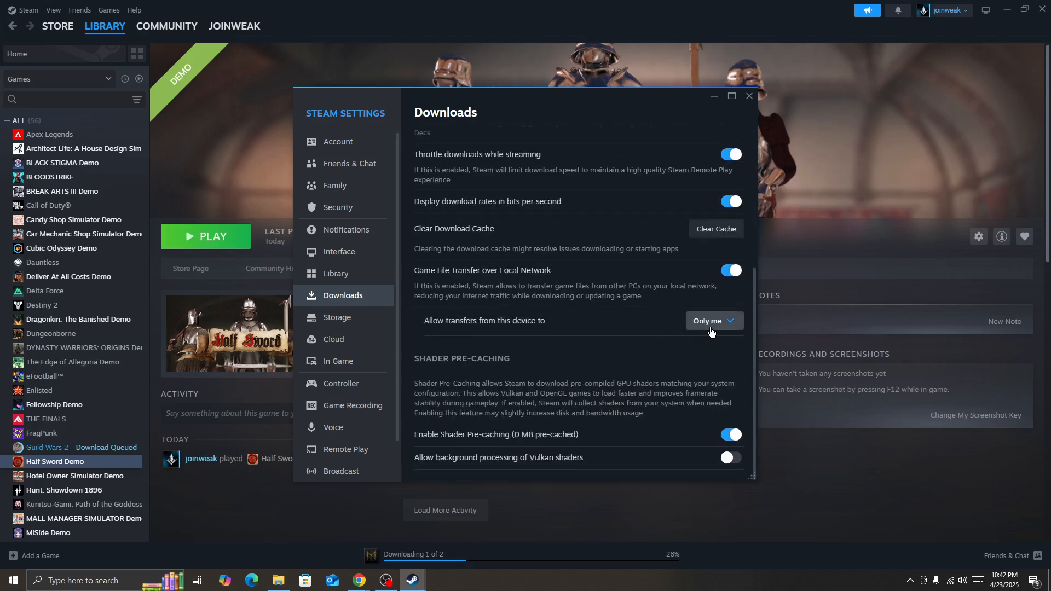
pyautogui.moveTo(721, 240)
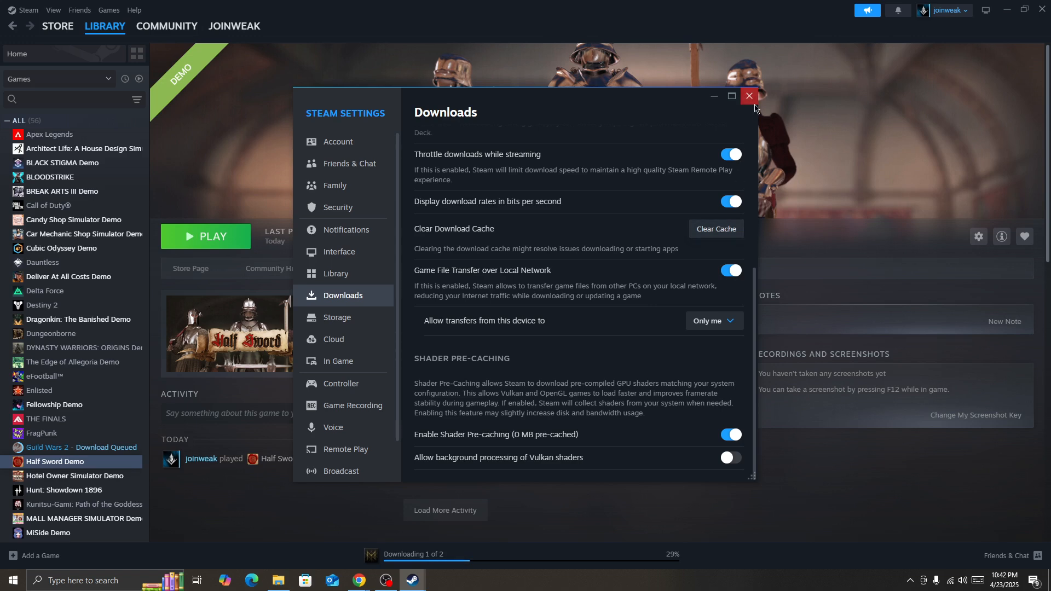
pyautogui.click(750, 97)
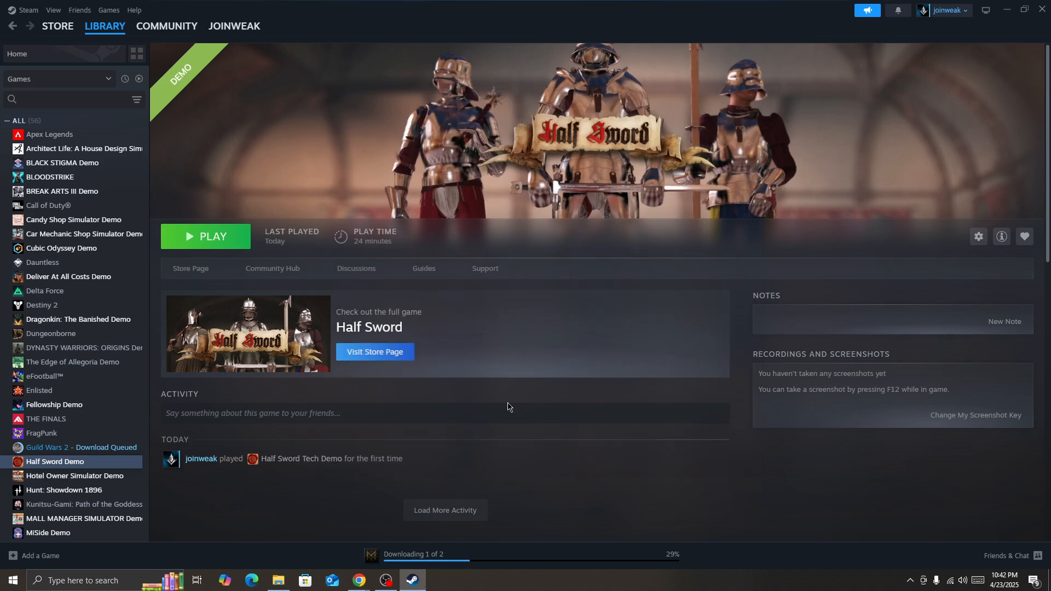
pyautogui.moveTo(904, 542)
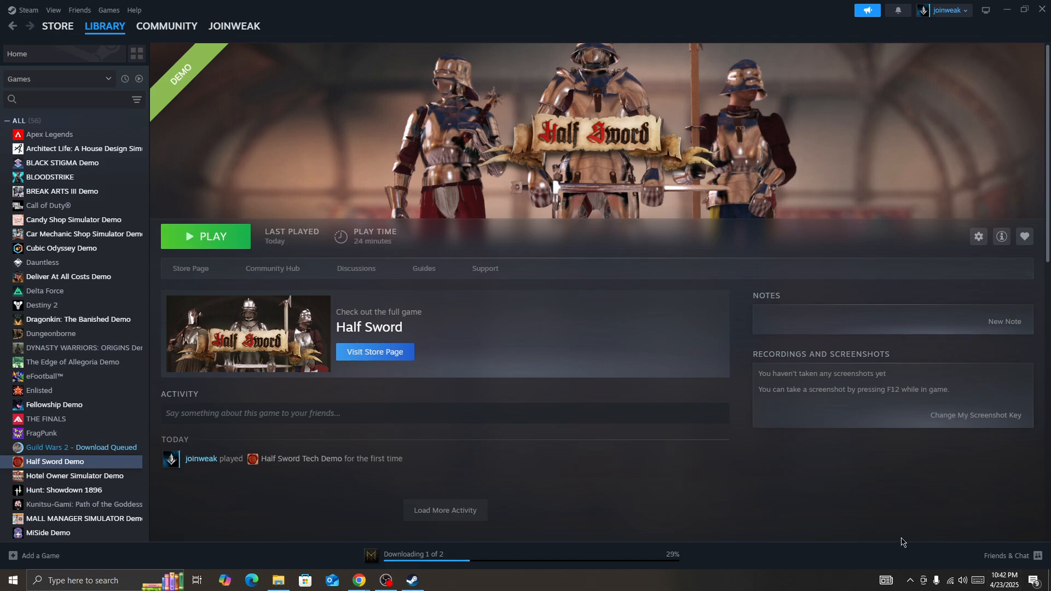
# Launch Steam from its desktop shortcut with Run as administrator.
pyautogui.click(11, 581)
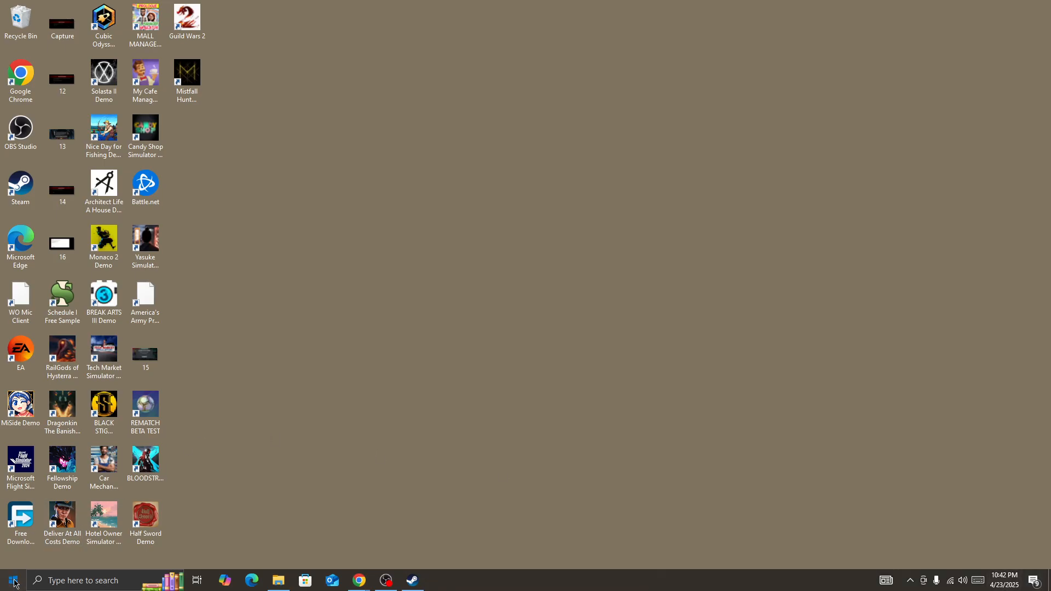
pyautogui.moveTo(381, 520)
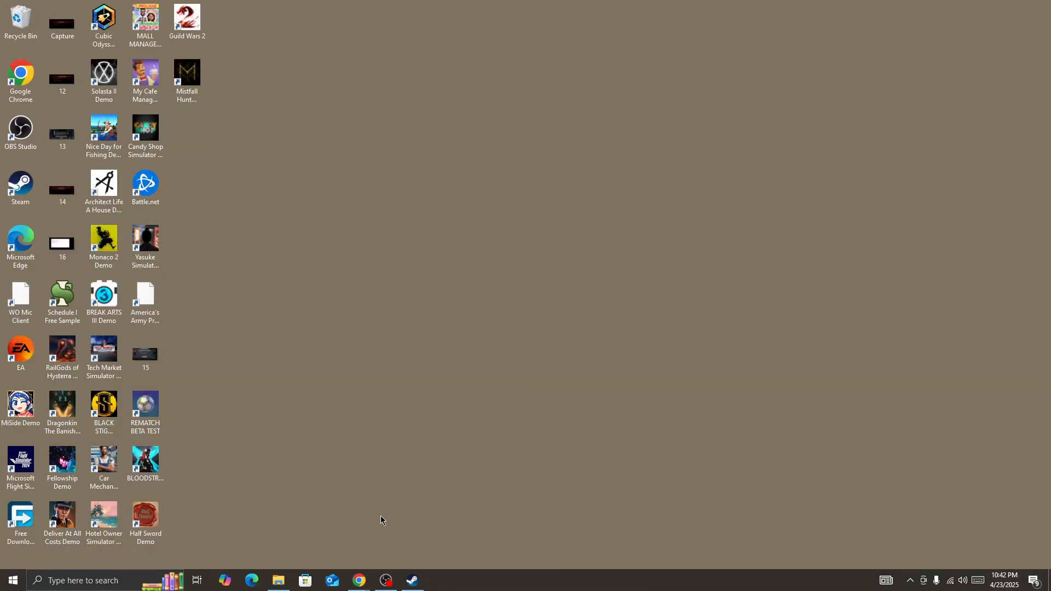
pyautogui.rightClick(20, 186)
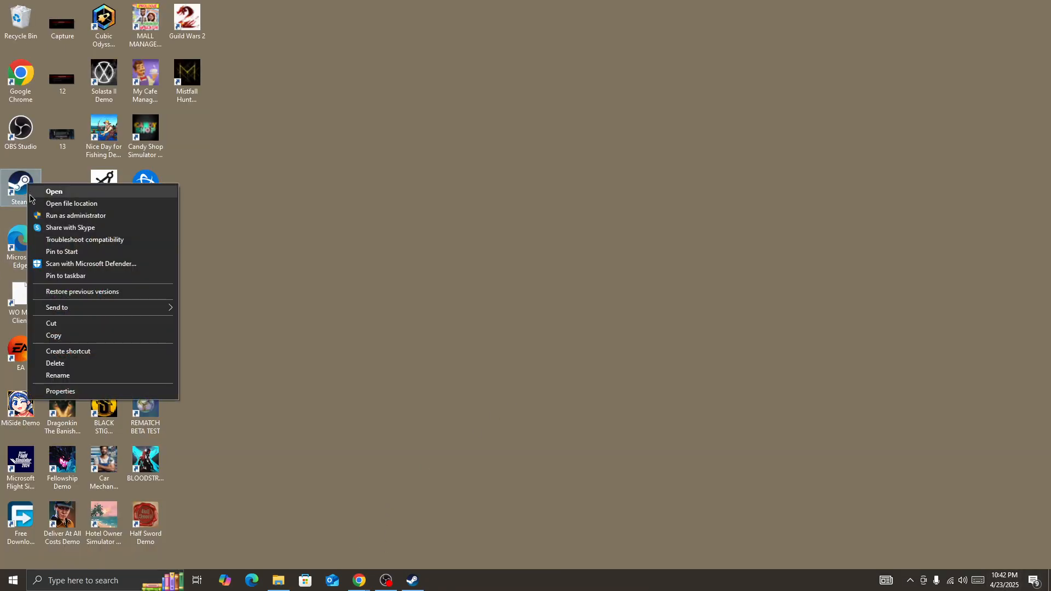
pyautogui.click(410, 551)
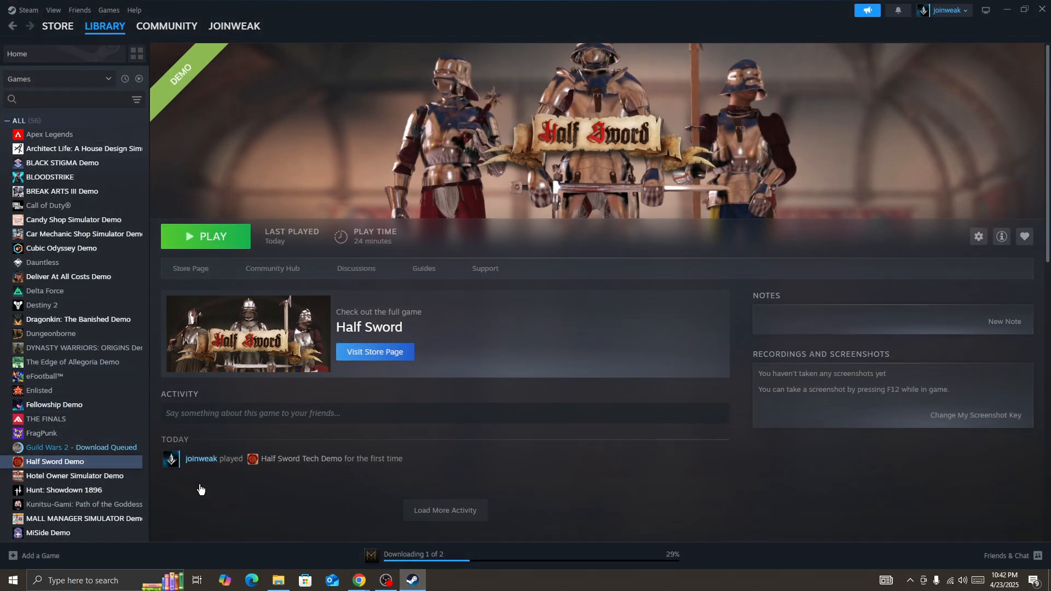
# Verify integrity of Half Sword Demo's files from its Installed Files properties.
pyautogui.rightClick(54, 461)
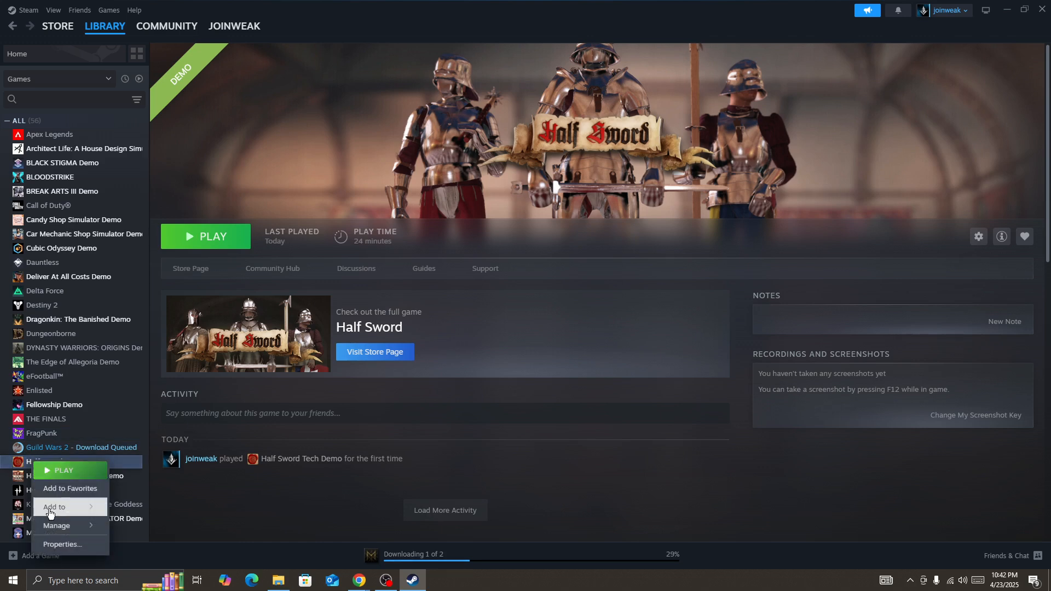
pyautogui.click(62, 545)
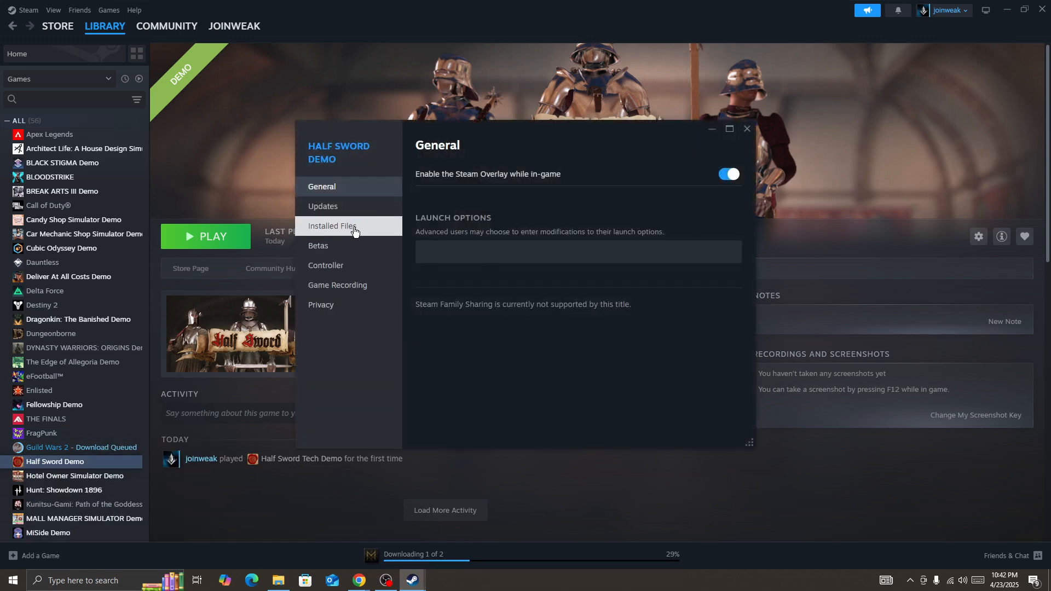
pyautogui.click(333, 226)
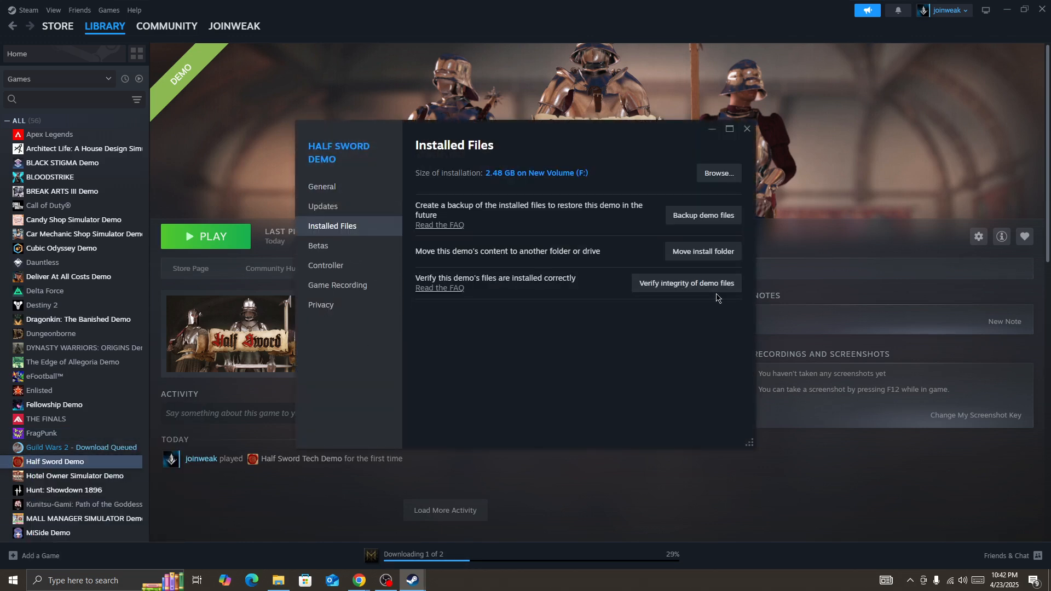
pyautogui.click(746, 129)
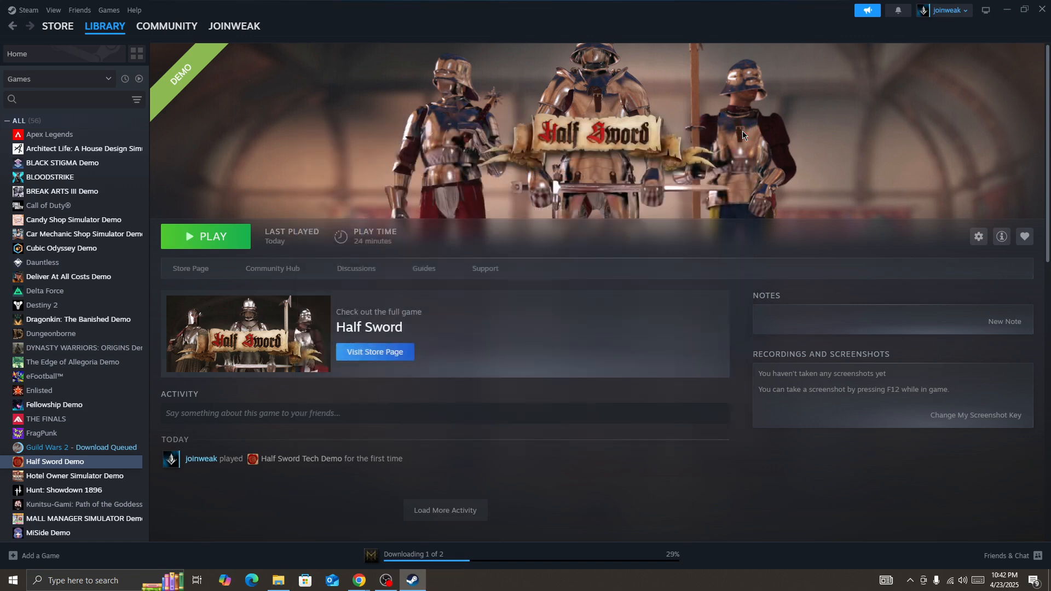
pyautogui.moveTo(746, 135)
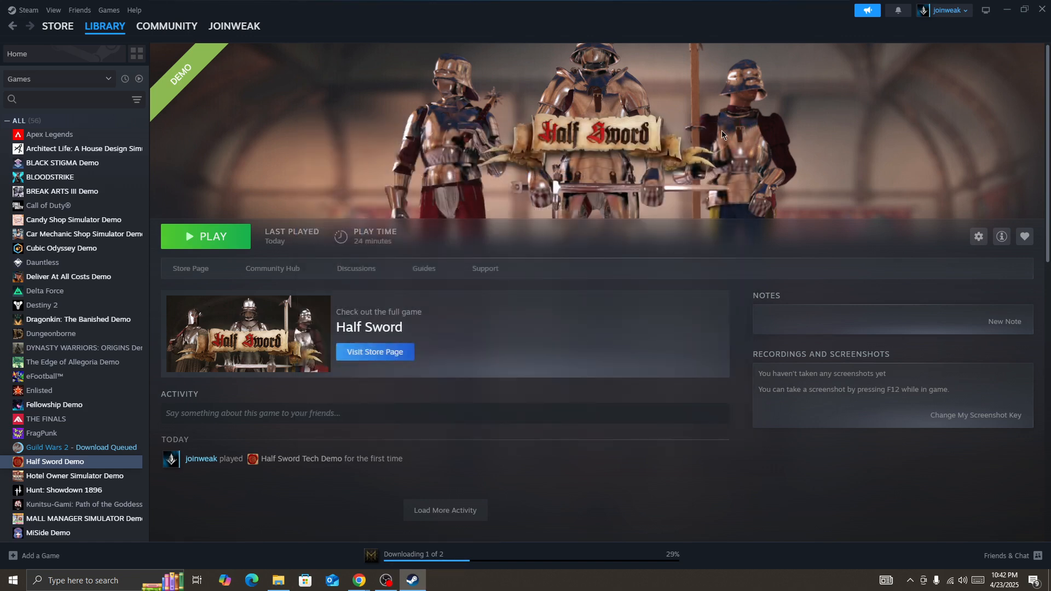
pyautogui.moveTo(615, 269)
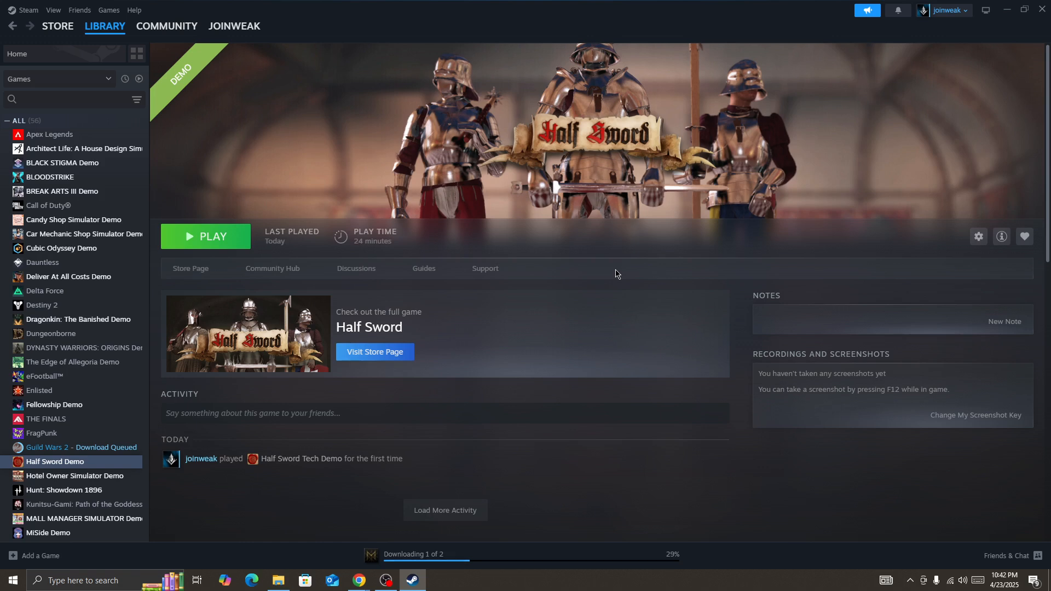
pyautogui.moveTo(373, 500)
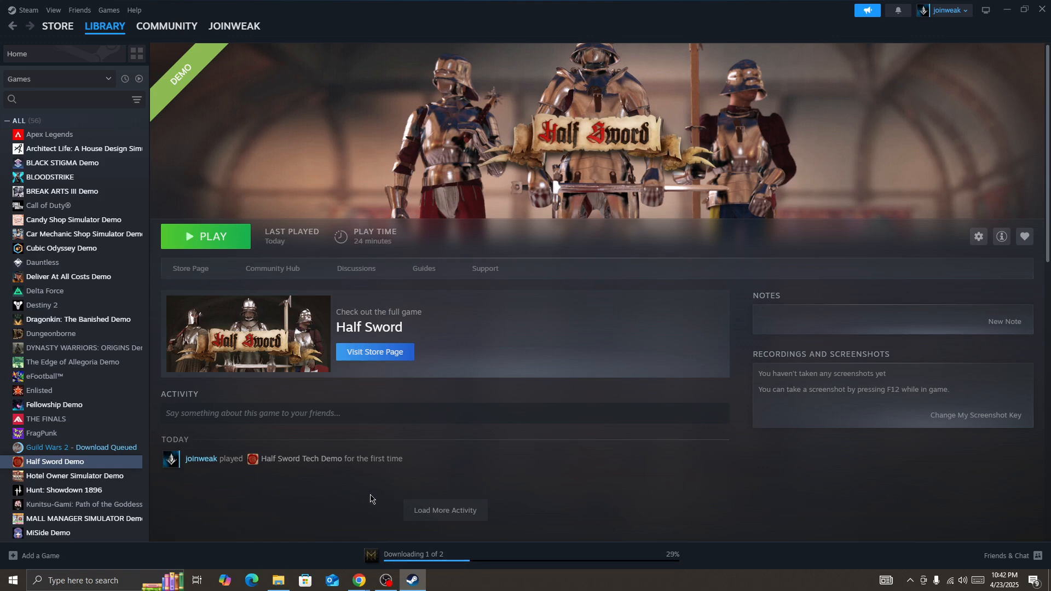